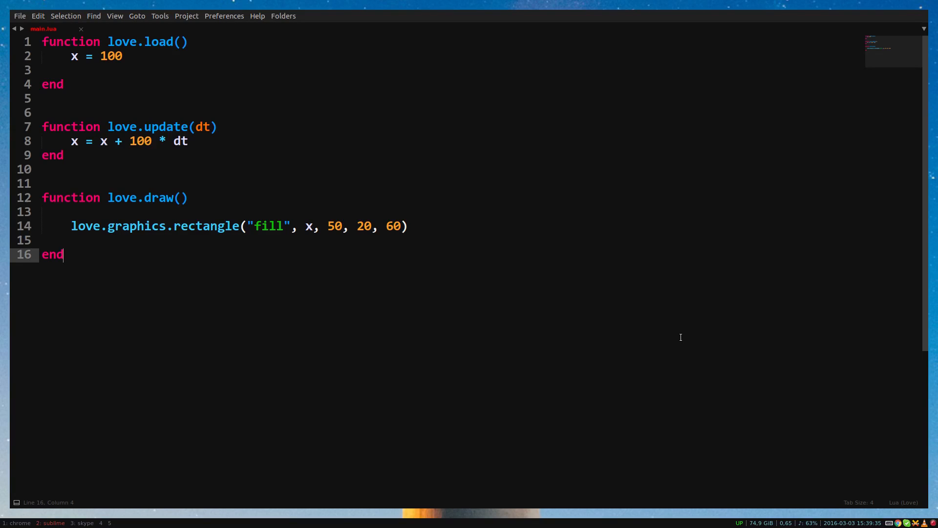
pyautogui.moveTo(372, 201)
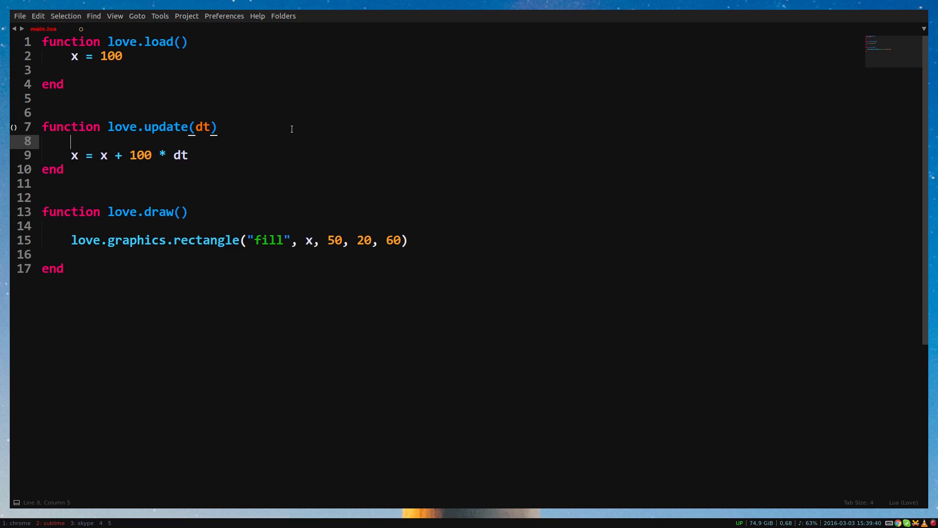
# Wrap the x movement line in 'if 5 > 9 then' and indent it
pyautogui.write('if')
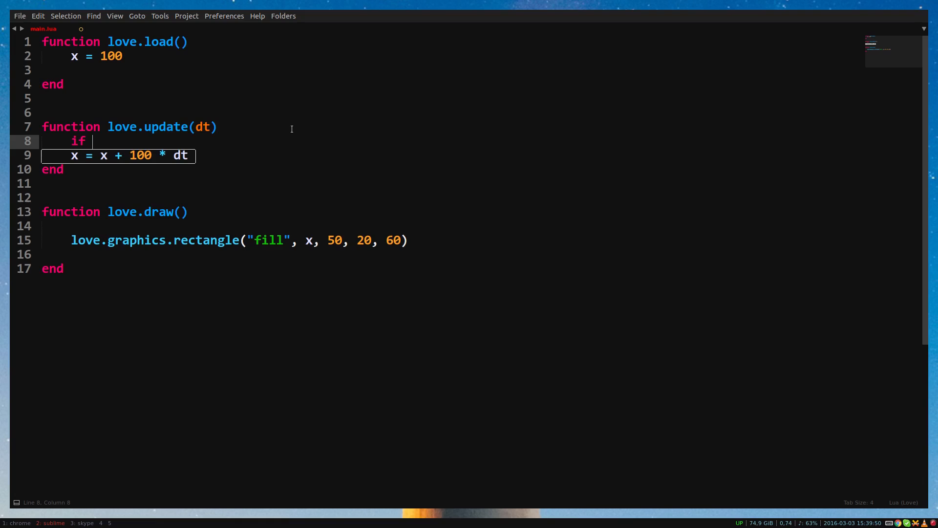
pyautogui.write('5 > 9 then')
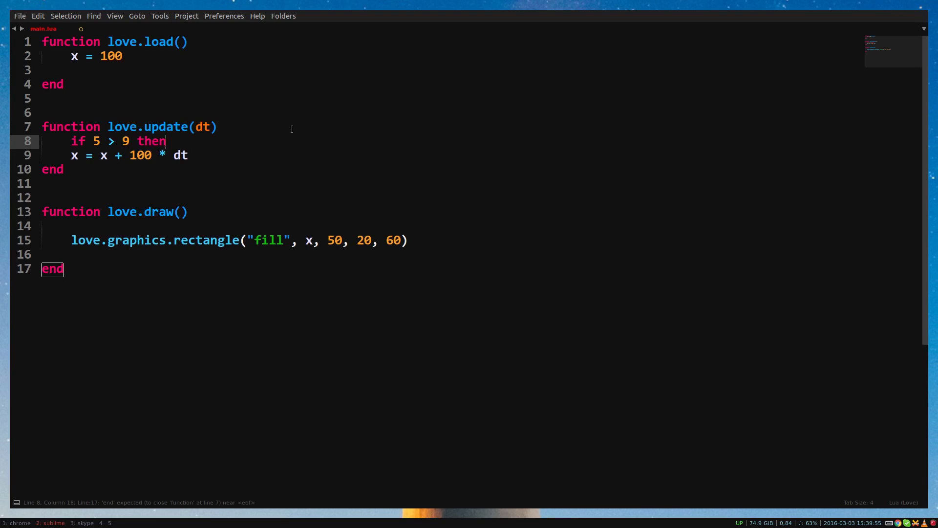
pyautogui.click(71, 155)
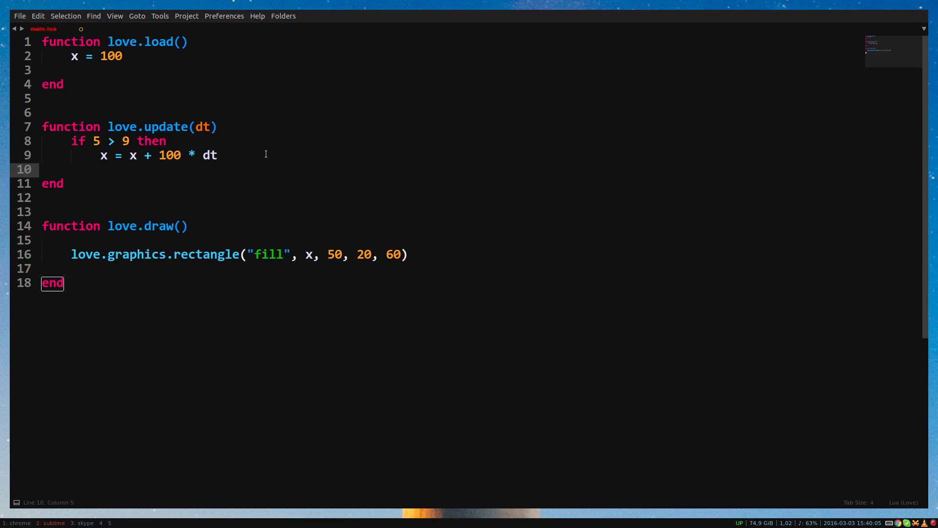
# Close the if with 'end', change the condition to 'x < 700', and run the script
pyautogui.write('end')
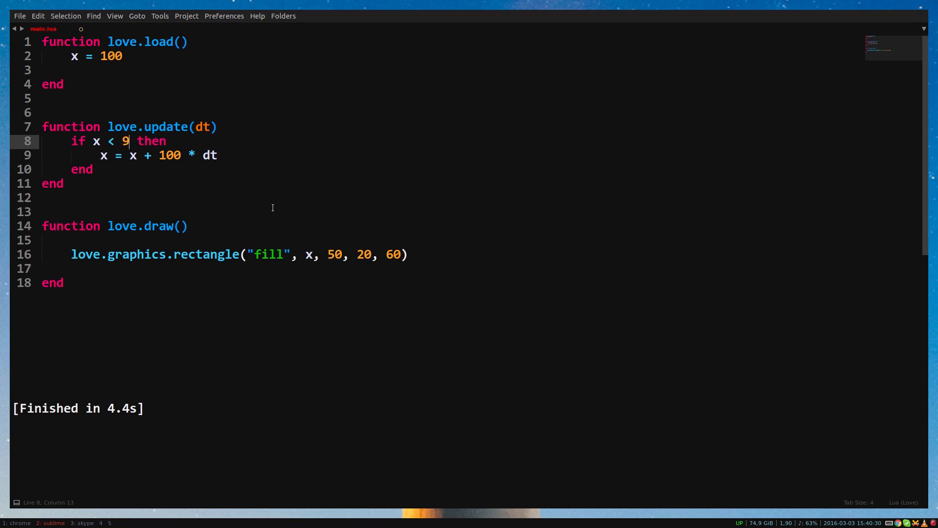
pyautogui.write('00')
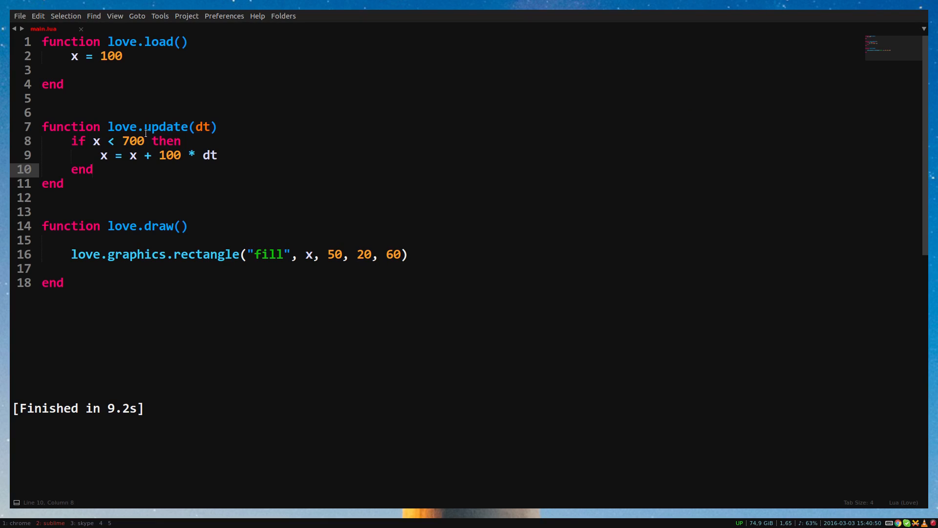
# Replace 'x < 700' with '4 == 7', then try '4 >= 7' and finally '4 <= 7'
pyautogui.moveTo(93, 140); pyautogui.dragTo(145, 140)
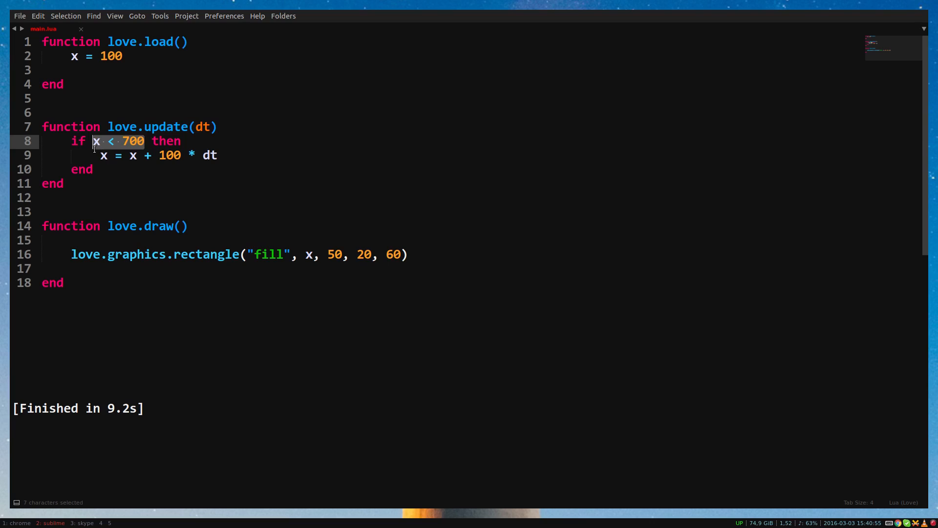
pyautogui.write('4 ==')
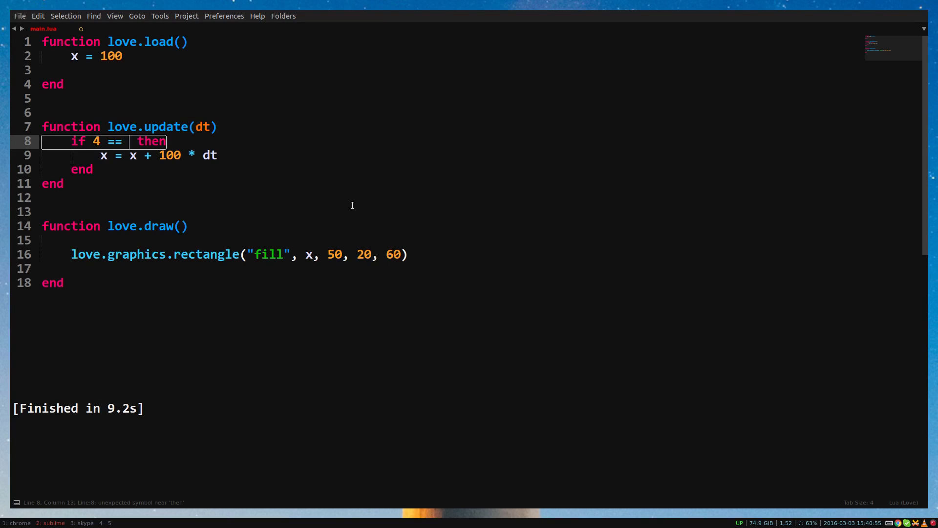
pyautogui.write('7')
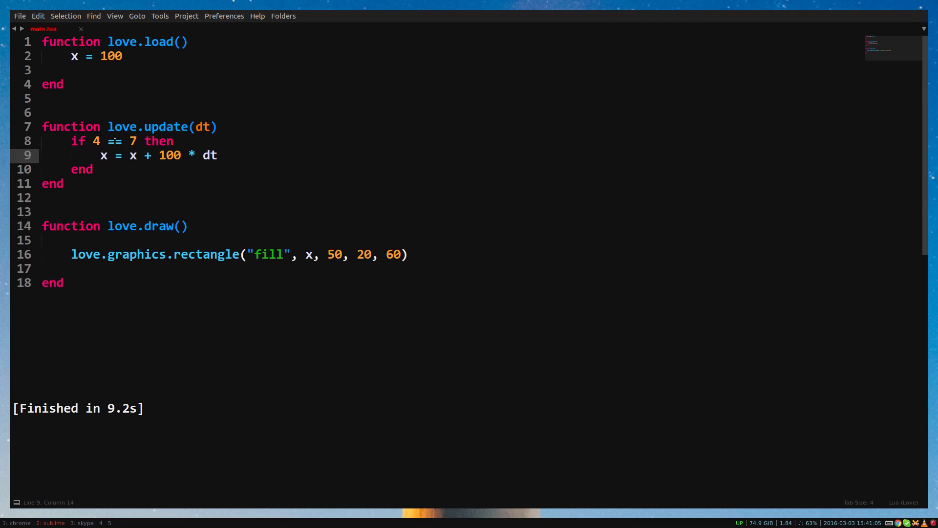
pyautogui.write('>=')
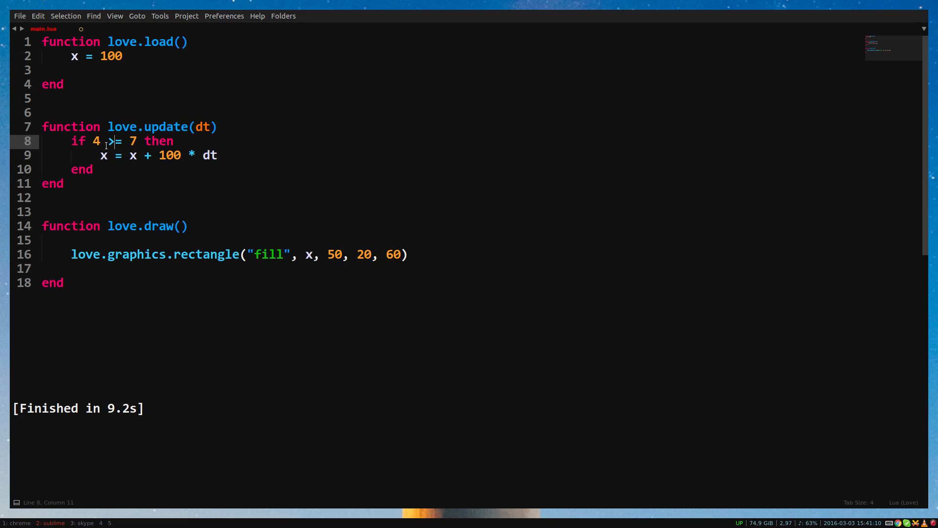
pyautogui.write('<=')
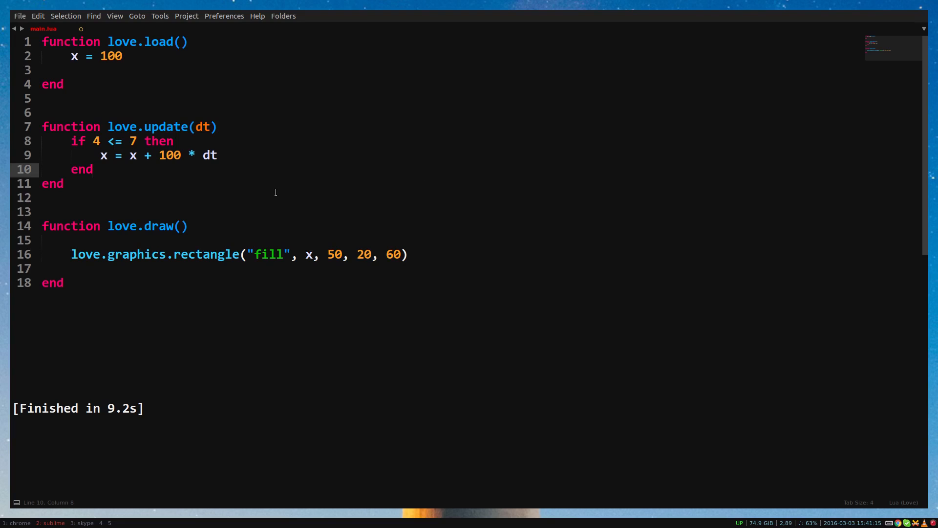
pyautogui.click(152, 70)
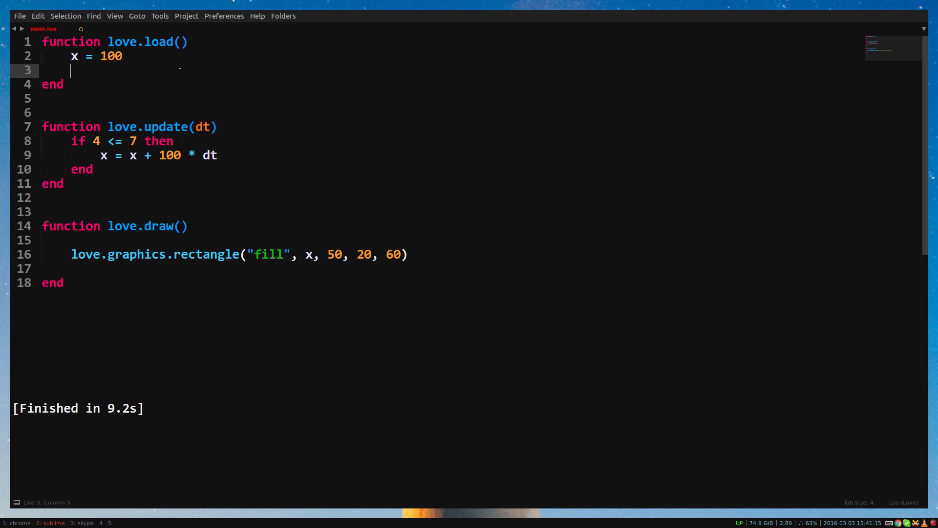
# Add 'move = true' to love.load and make the if check move without the '== true' comparison
pyautogui.write('move')
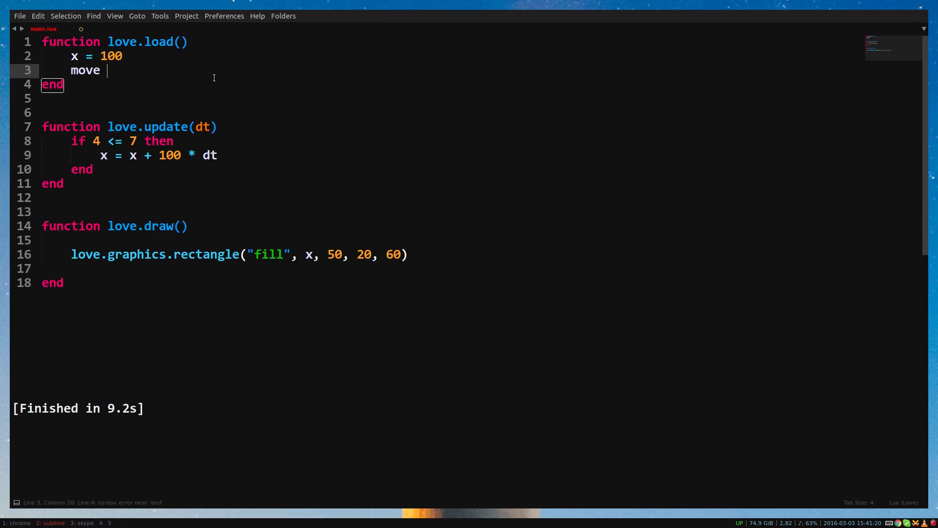
pyautogui.write('= true')
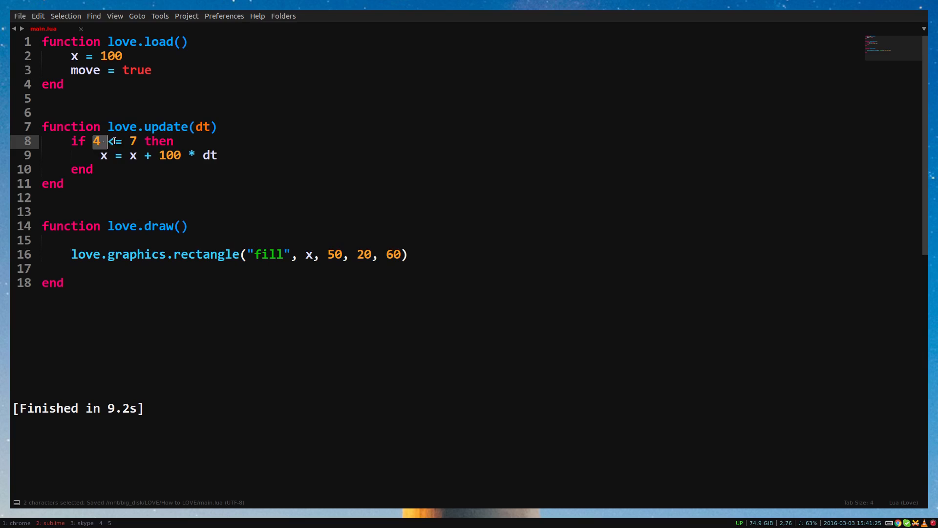
pyautogui.write('move =')
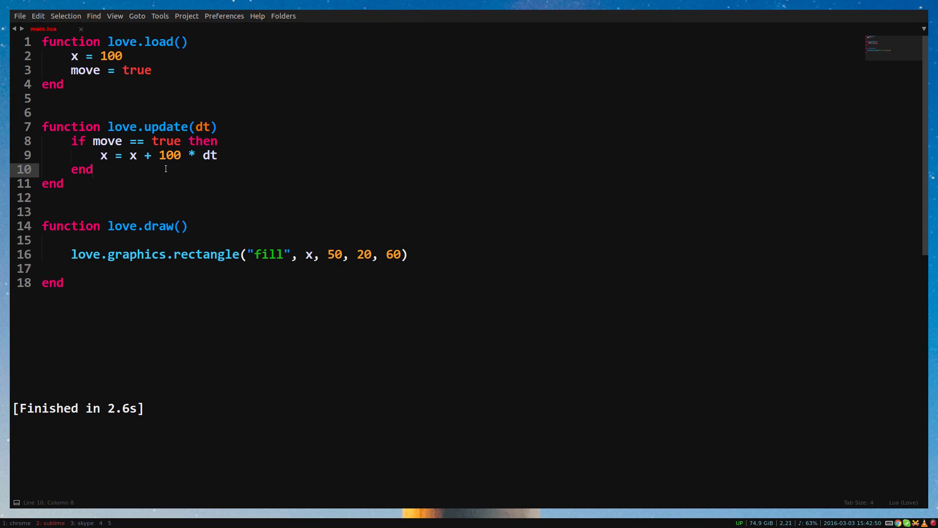
pyautogui.moveTo(217, 141); pyautogui.dragTo(104, 155)
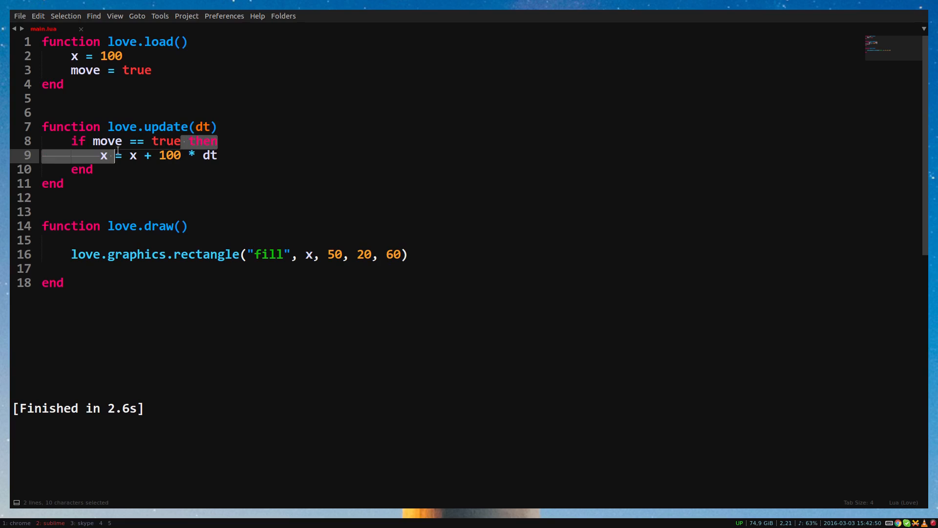
pyautogui.click(149, 169)
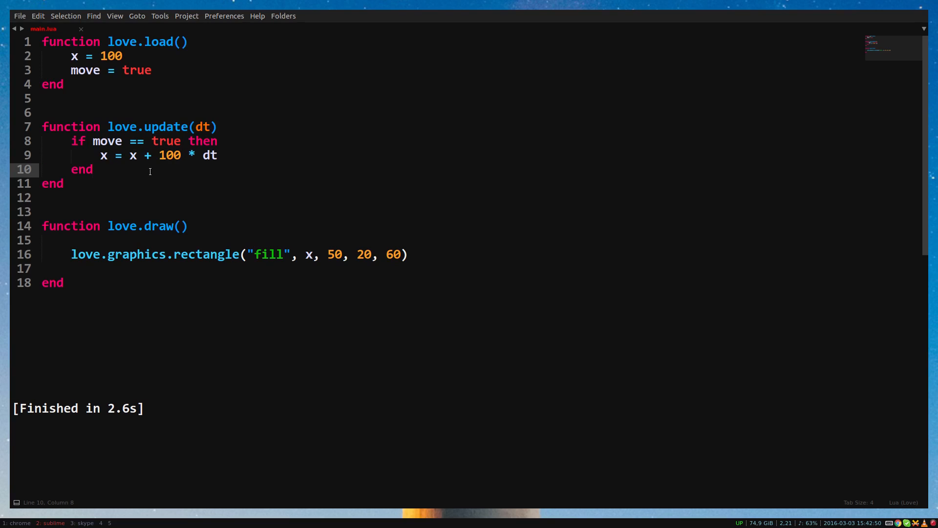
pyautogui.moveTo(123, 140); pyautogui.dragTo(181, 141)
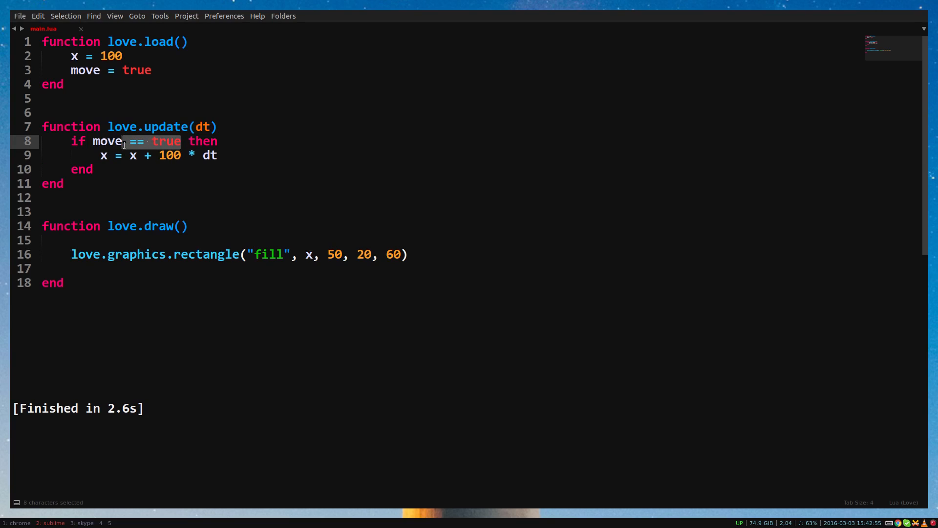
pyautogui.press('Delete')
pyautogui.write(' not')
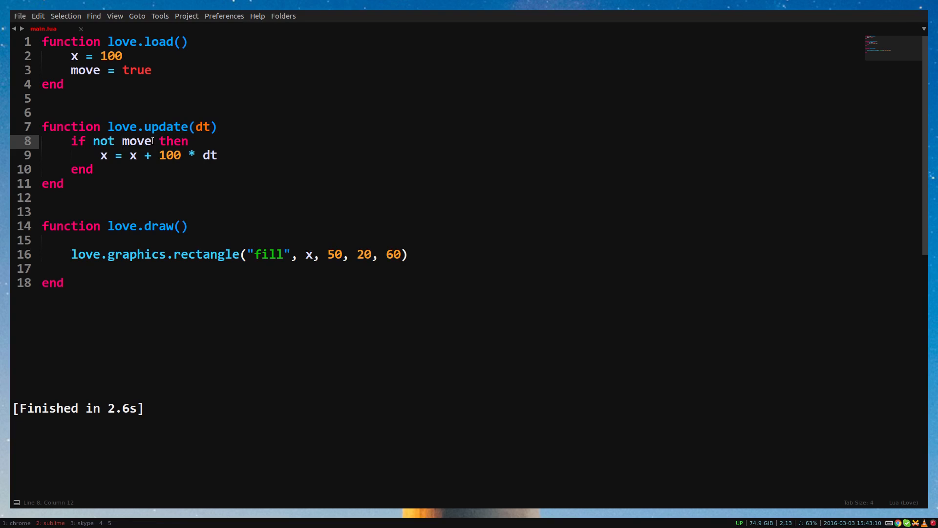
# Replace the 'not move' condition with '4 ~= 5' and rebuild
pyautogui.moveTo(93, 141); pyautogui.dragTo(152, 141)
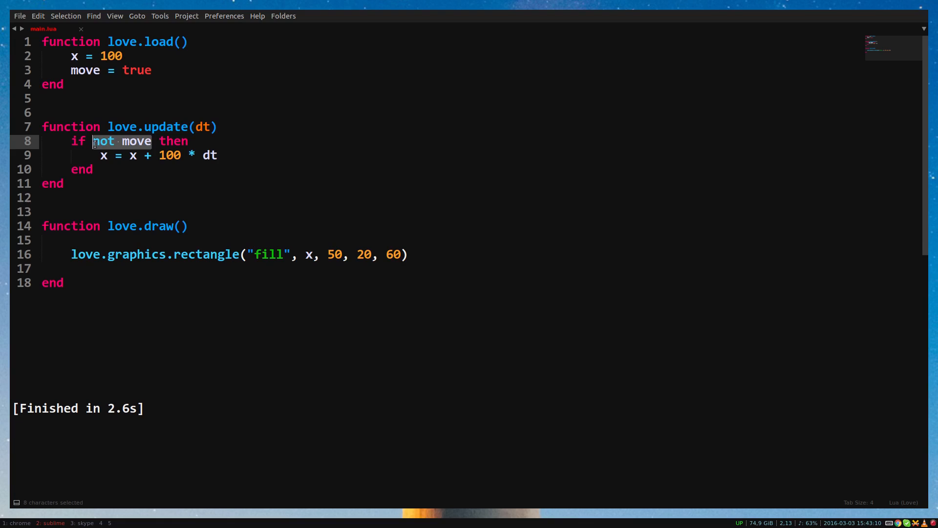
pyautogui.write('4 ~')
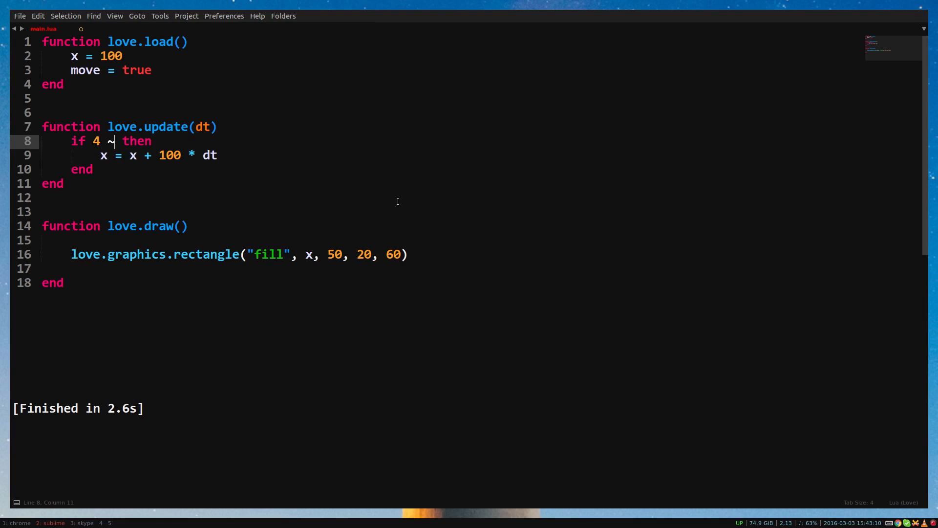
pyautogui.write('= 5')
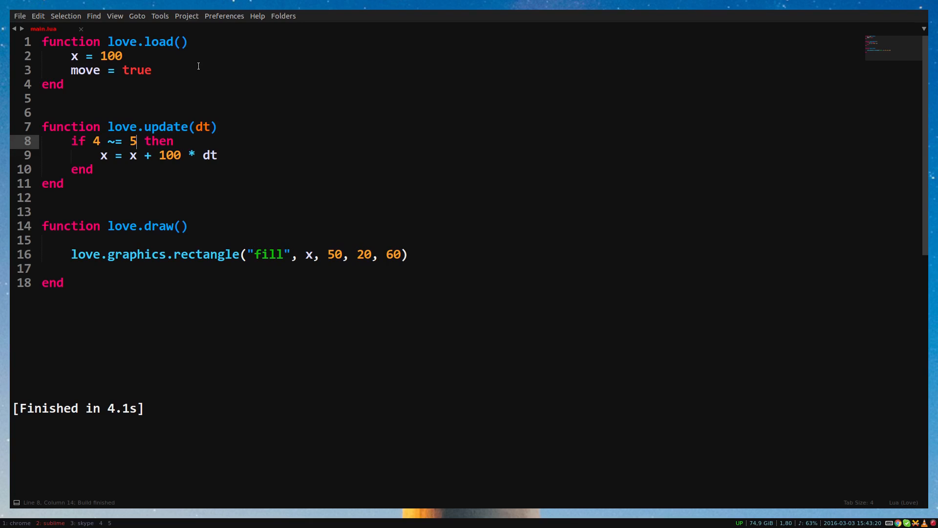
# Set move to '6 > 3', add print(move) in love.load, and make the if depend on move
pyautogui.doubleClick(137, 70)
pyautogui.write('6 > 3')
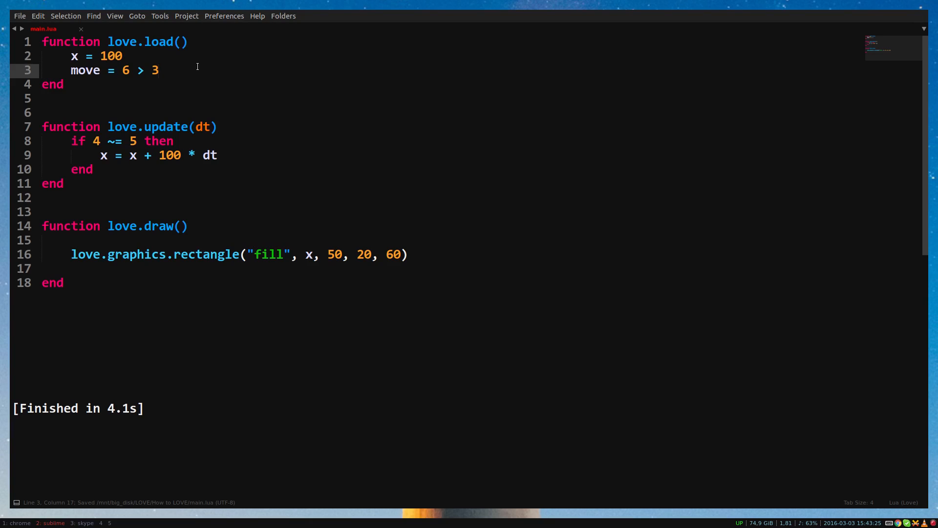
pyautogui.write('print()')
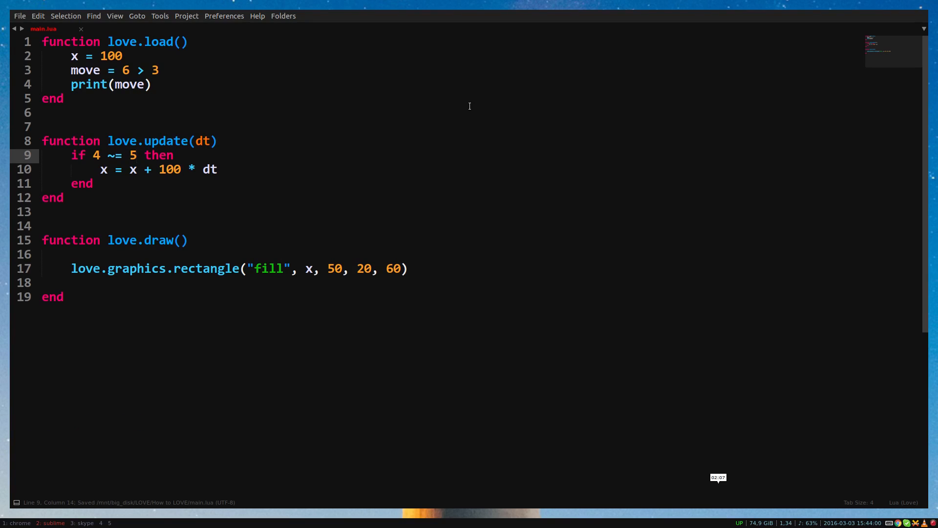
pyautogui.write('move')
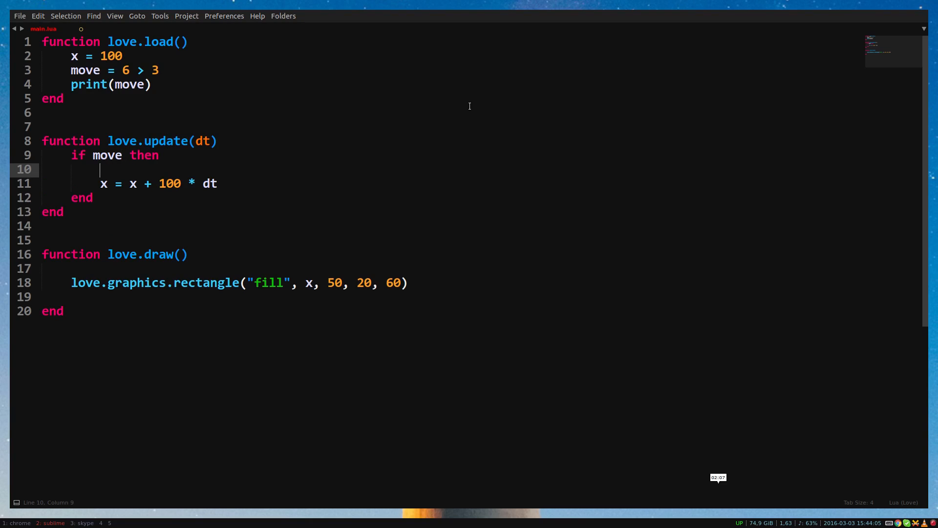
pyautogui.write('move = false')
pyautogui.write('print("s')
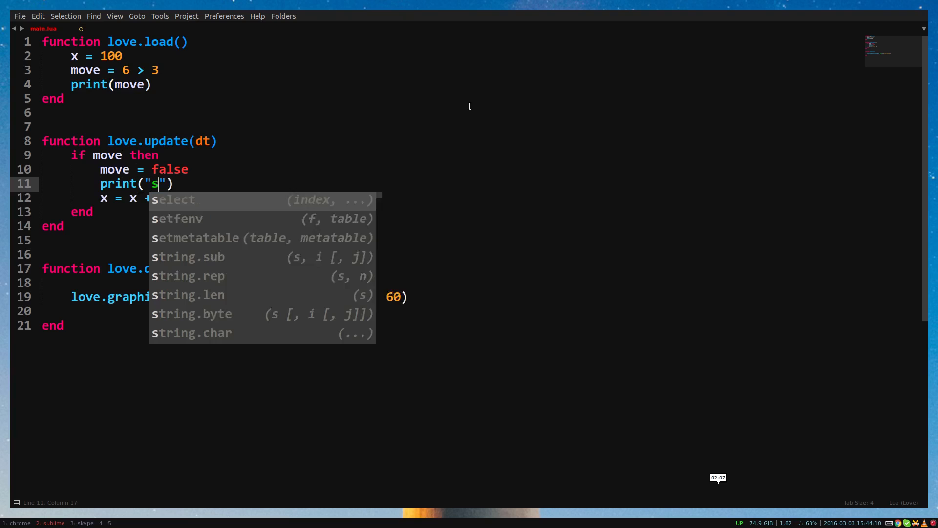
pyautogui.write('till be exe')
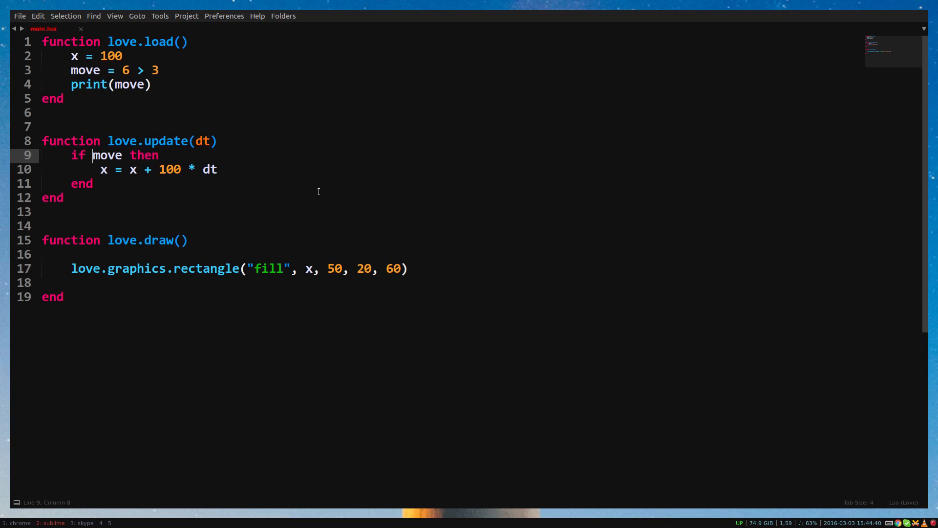
# Change the condition to love.keyboard.isDown("right"), build, and start an else branch with a duplicated x line
pyautogui.write('love.')
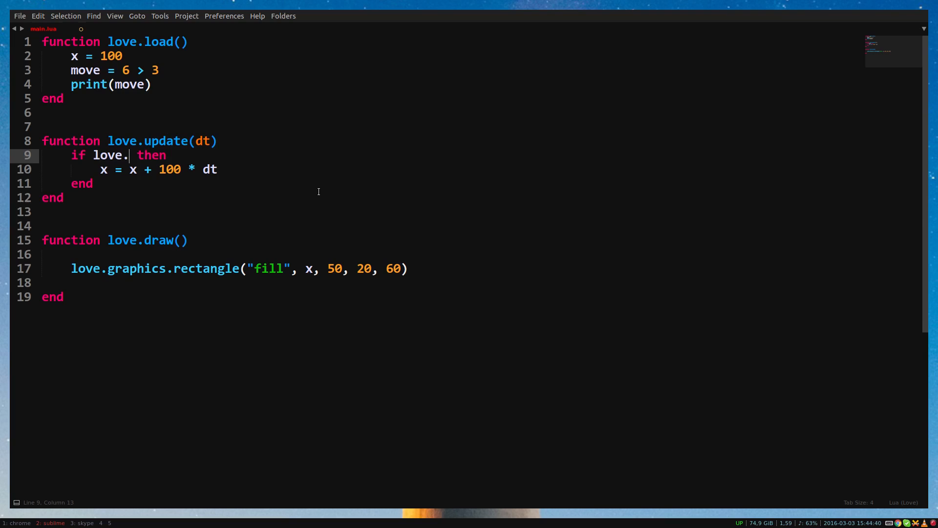
pyautogui.write('keyboard.isDow')
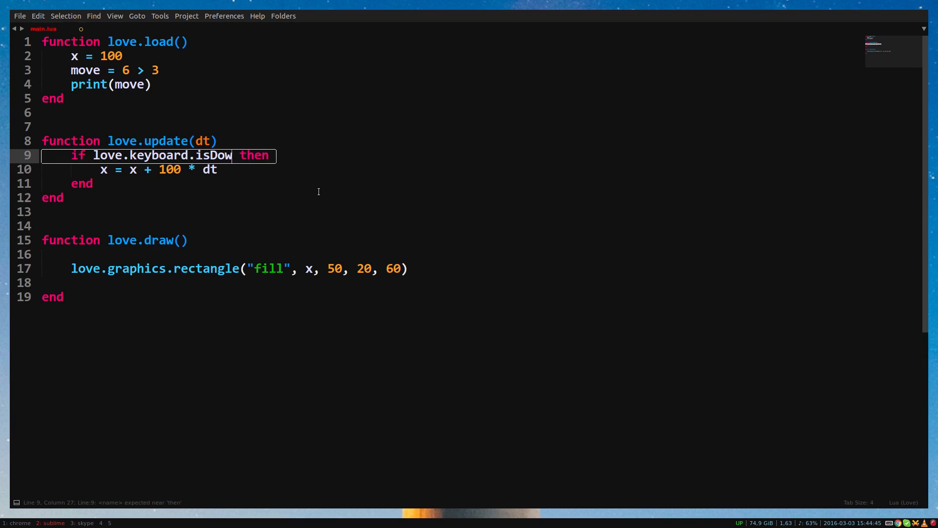
pyautogui.write('()')
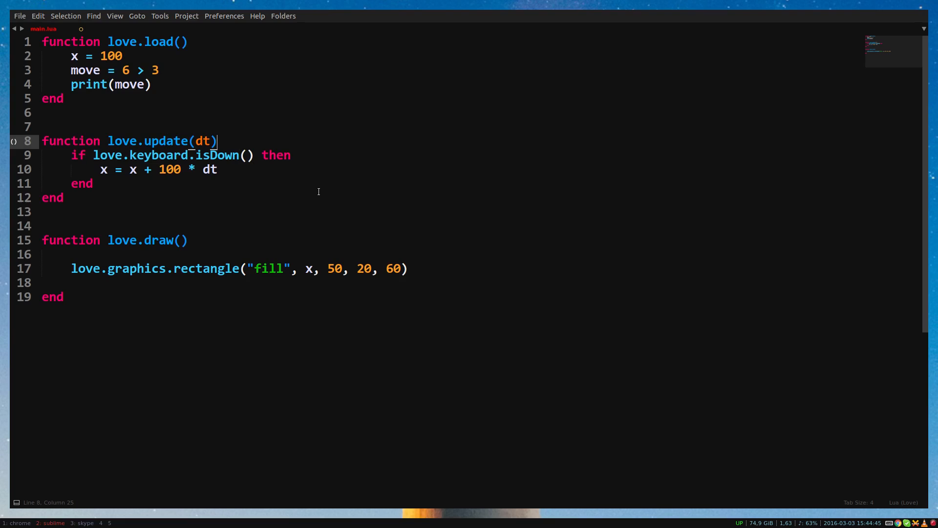
pyautogui.write('camel')
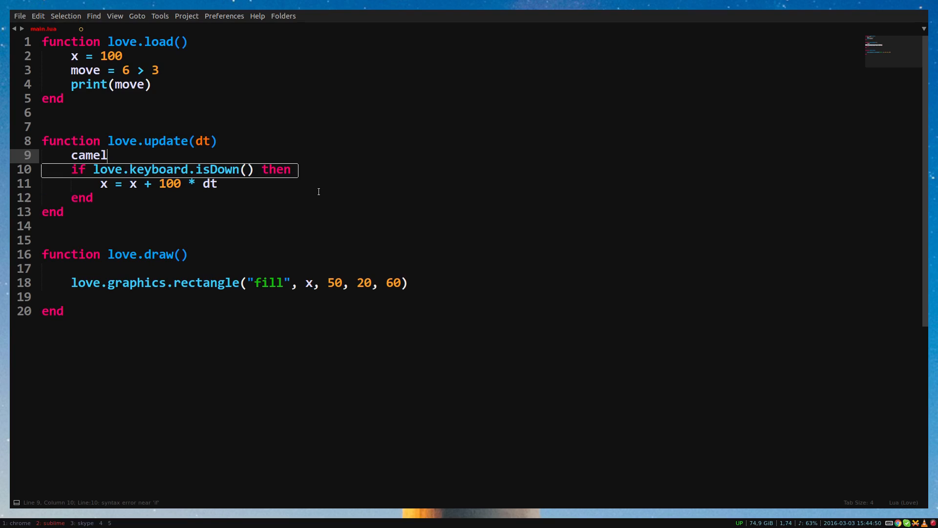
pyautogui.write('Casing')
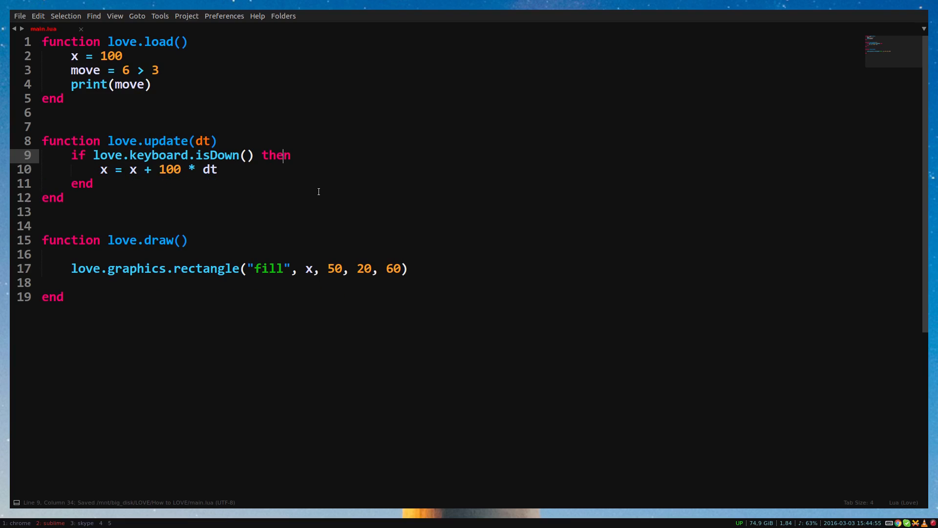
pyautogui.write('"right"')
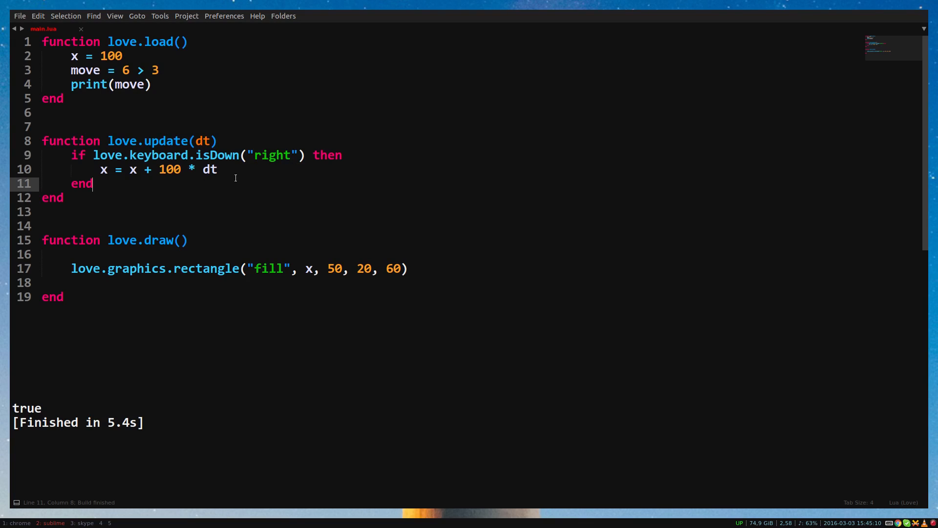
pyautogui.press('Backspace')
pyautogui.write('else')
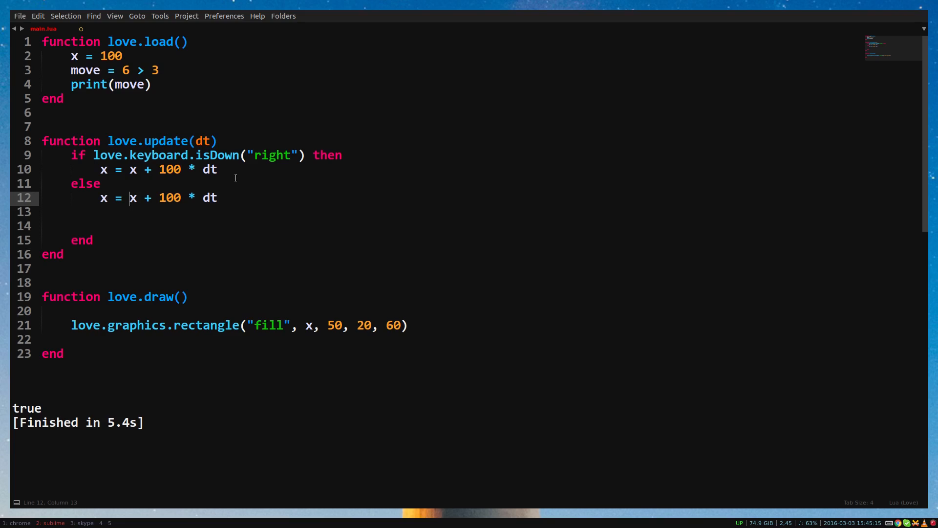
# Make the copied line 'x - 100 * dt' under 'elseif love.keyboard.isDown("left") then' and delete the move lines
pyautogui.write('-')
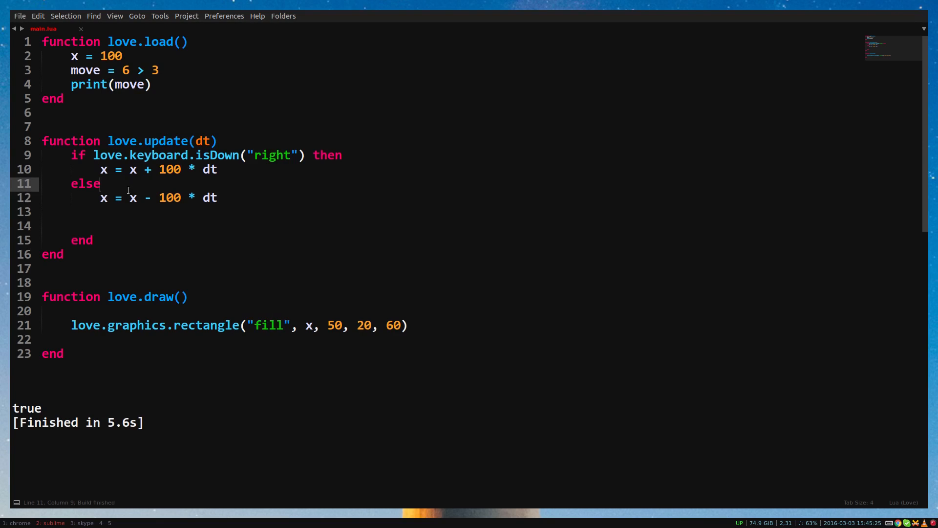
pyautogui.moveTo(100, 198); pyautogui.dragTo(152, 198)
pyautogui.write('if love.keyboard.isDown(')
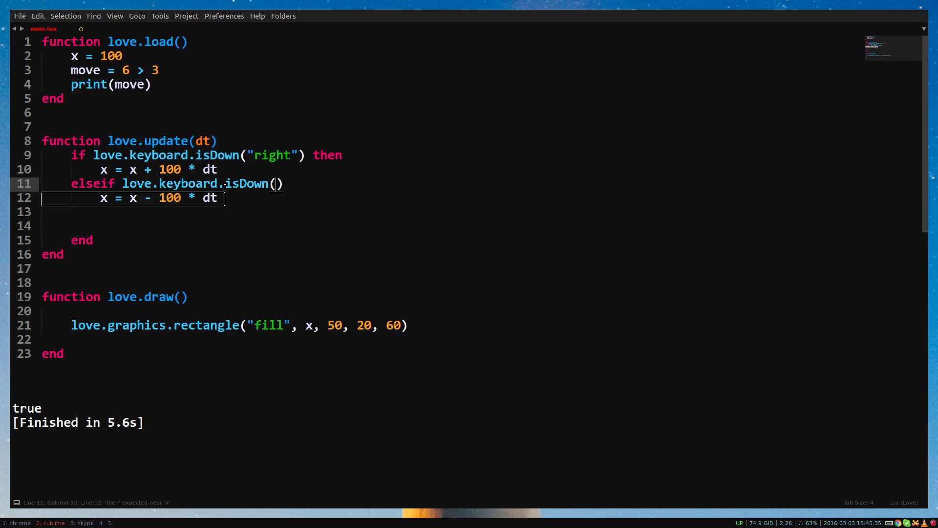
pyautogui.write('"left") then')
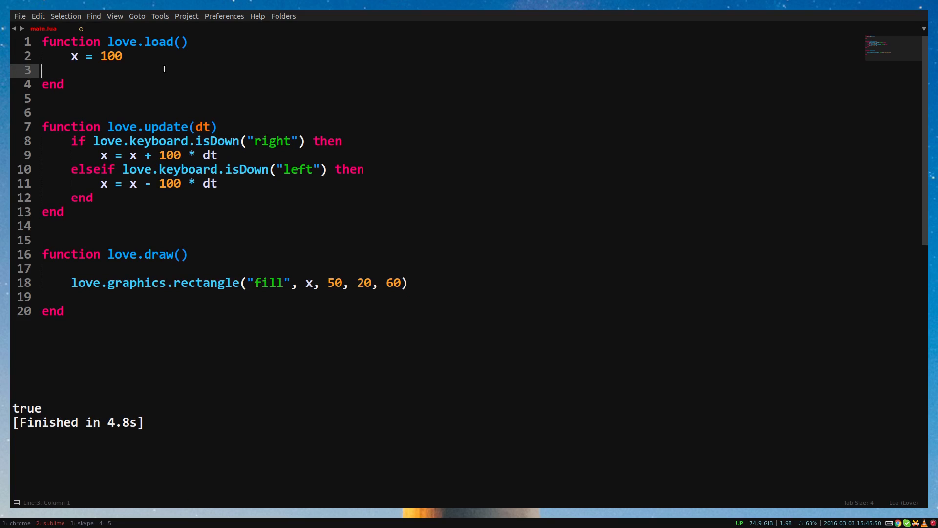
# Add 'y = 100', draw the rectangle at x, y, and add a down/up if-elseif changing y
pyautogui.write('y')
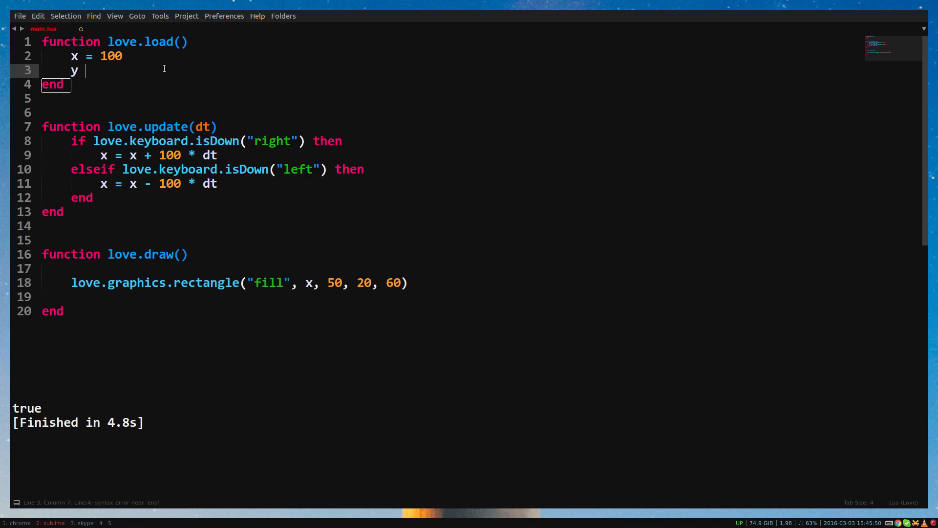
pyautogui.write('= 100')
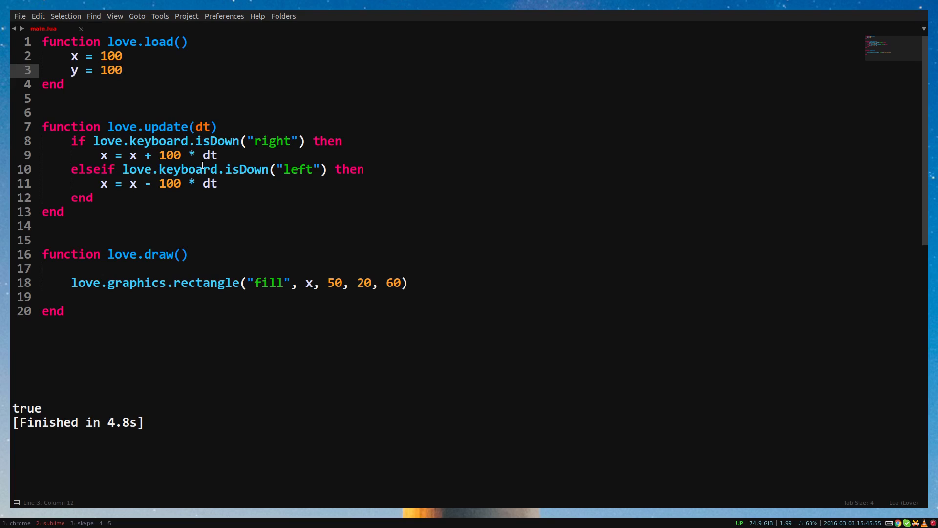
pyautogui.doubleClick(335, 283)
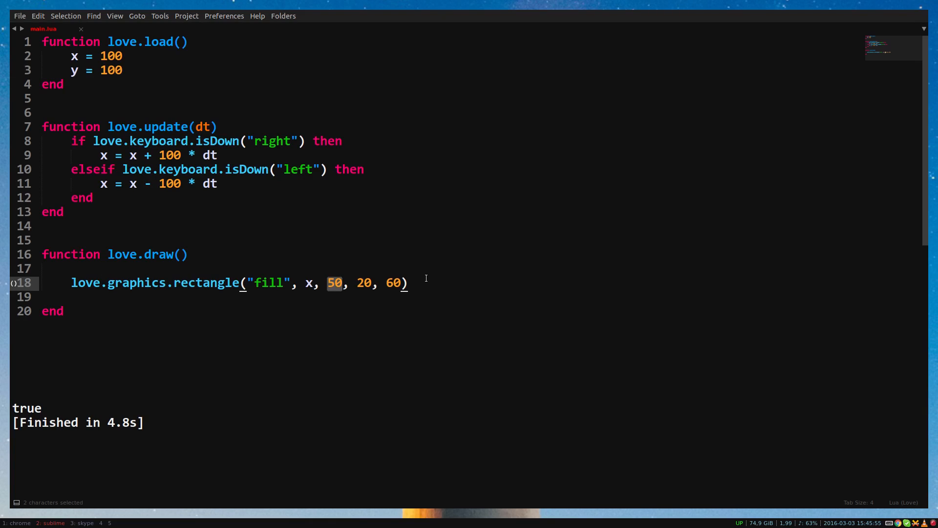
pyautogui.write('y')
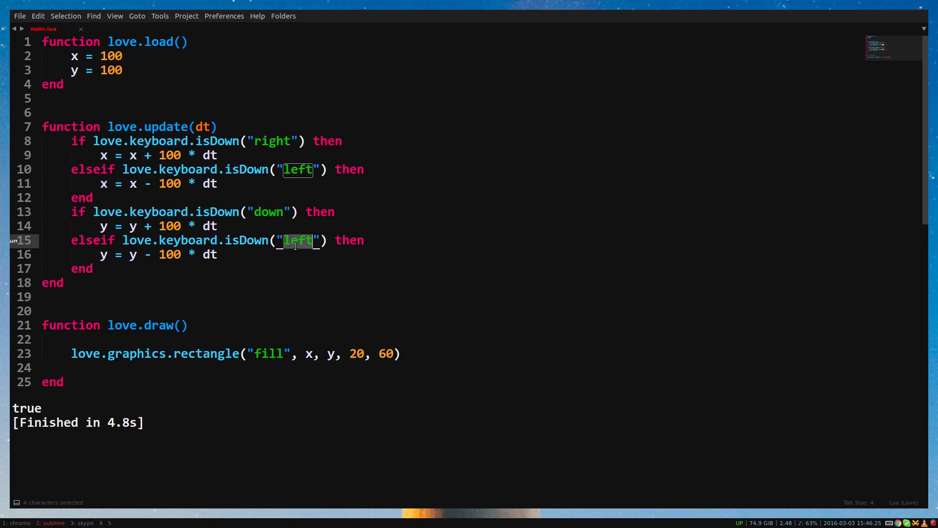
pyautogui.write('up')
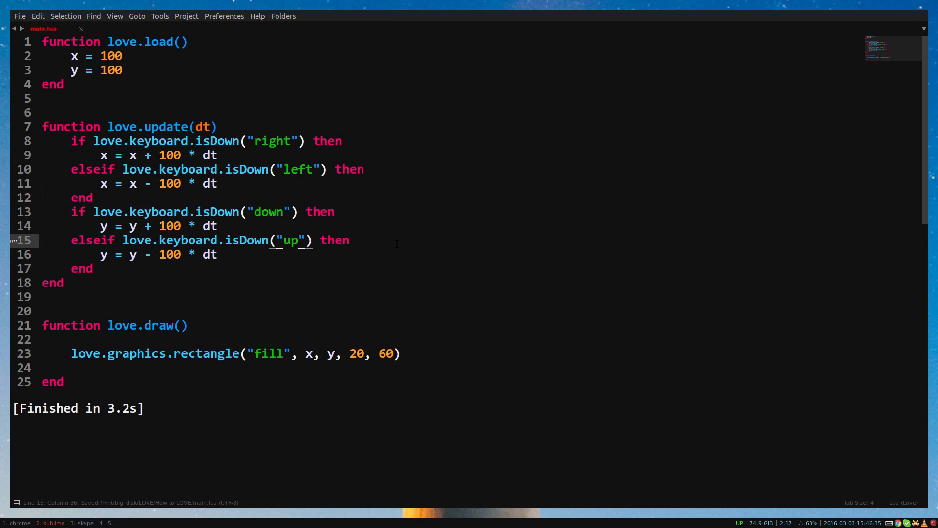